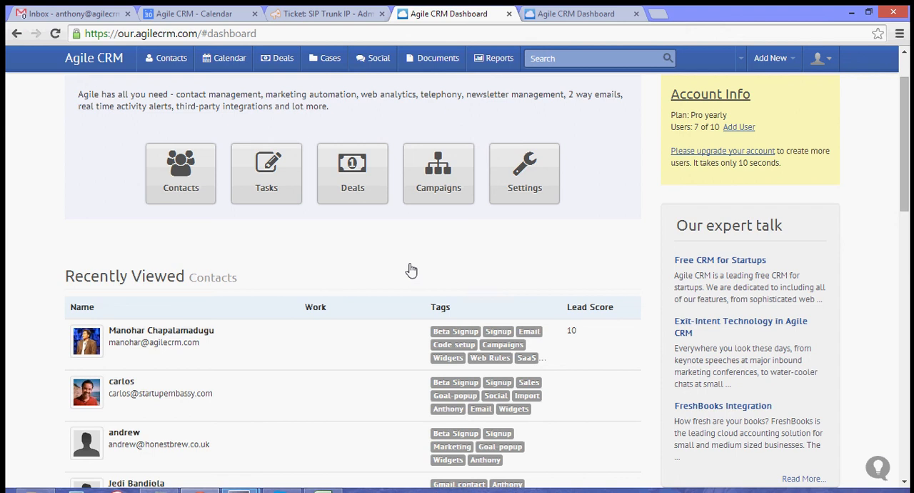
pyautogui.moveTo(411, 270)
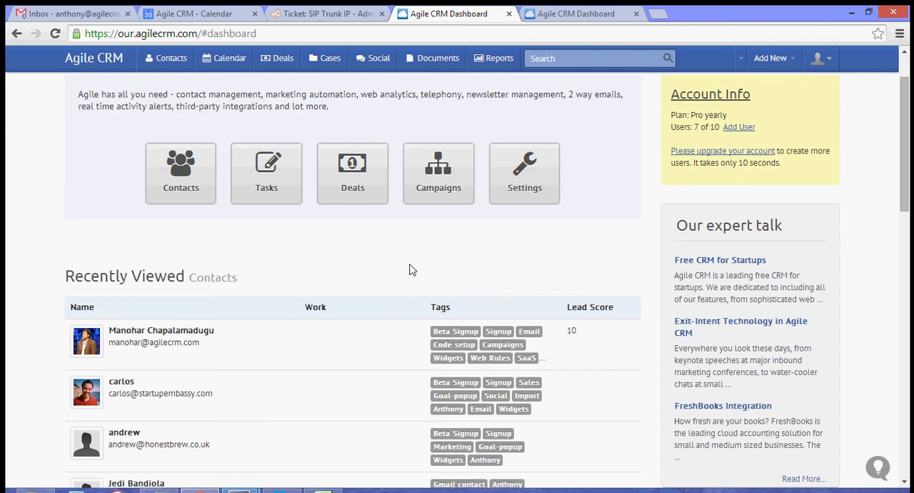
pyautogui.moveTo(398, 277)
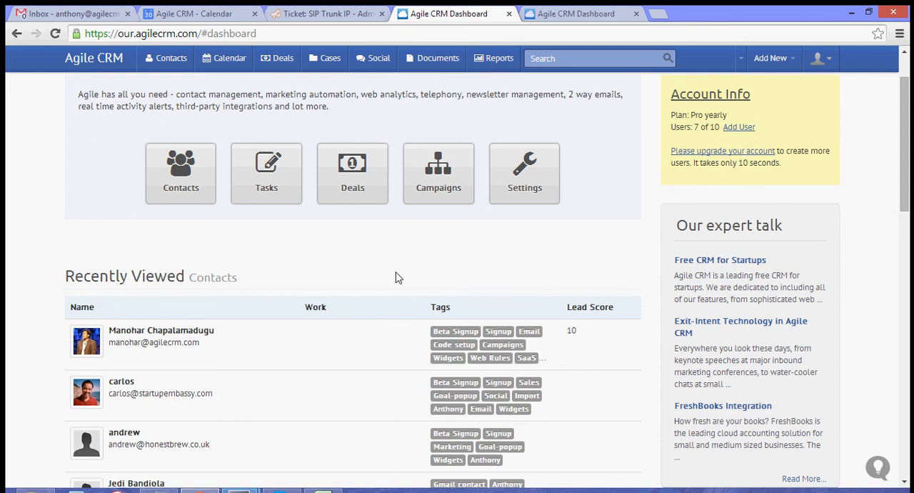
pyautogui.moveTo(382, 231)
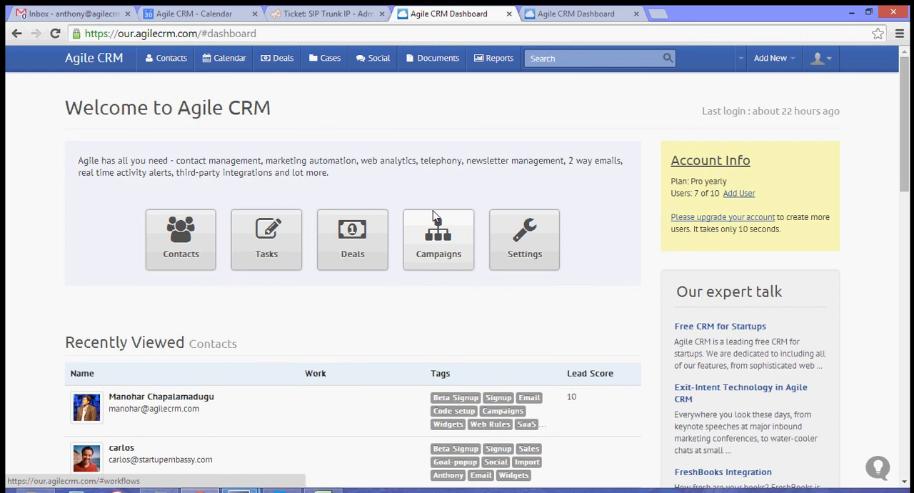
pyautogui.moveTo(441, 201)
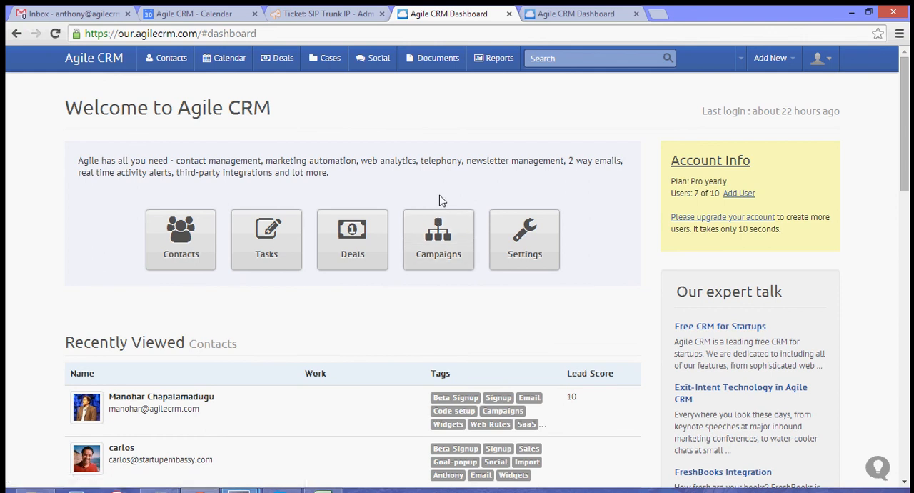
pyautogui.moveTo(815, 93)
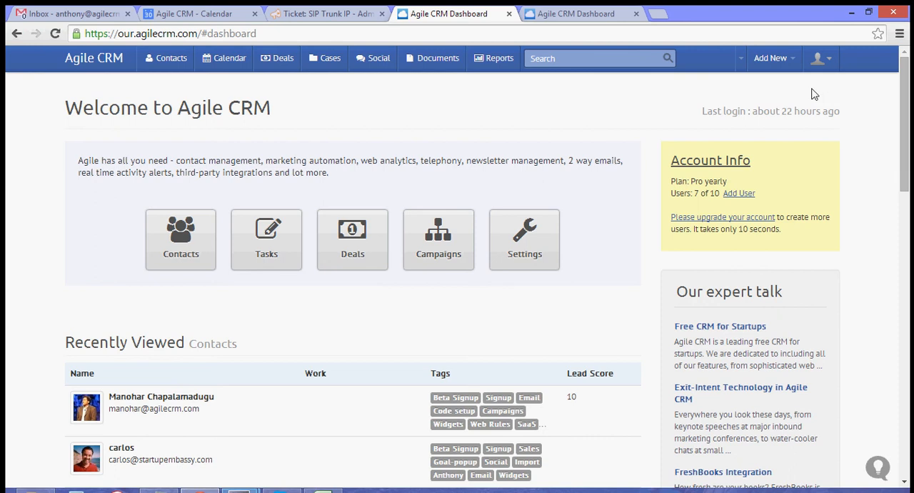
# Step: Open Preferences from the avatar menu and view the Google Apps section
pyautogui.click(821, 58)
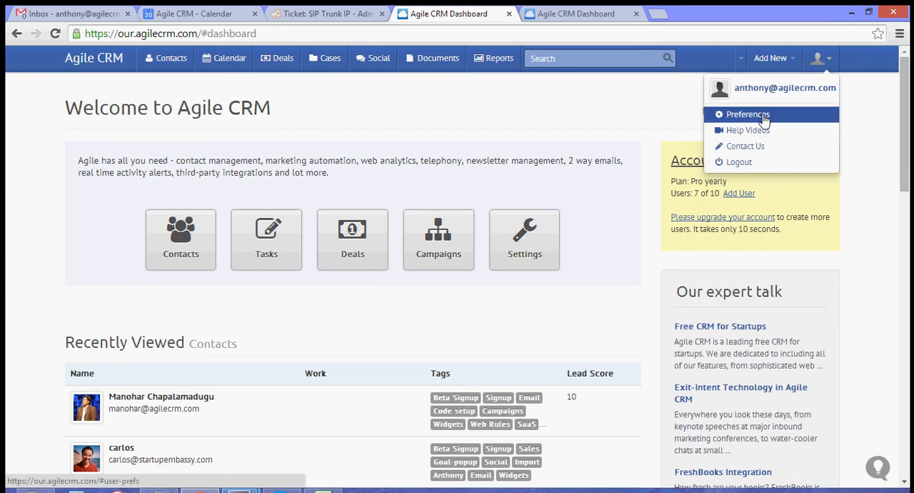
pyautogui.click(747, 114)
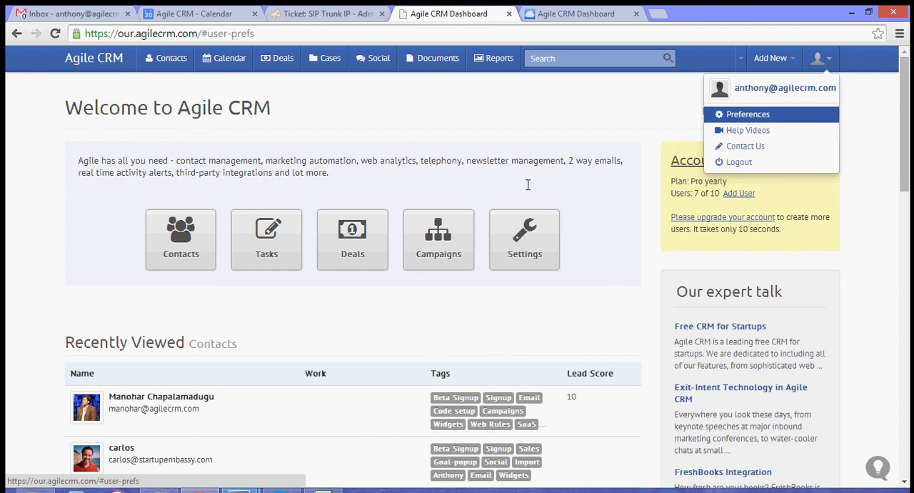
pyautogui.click(748, 114)
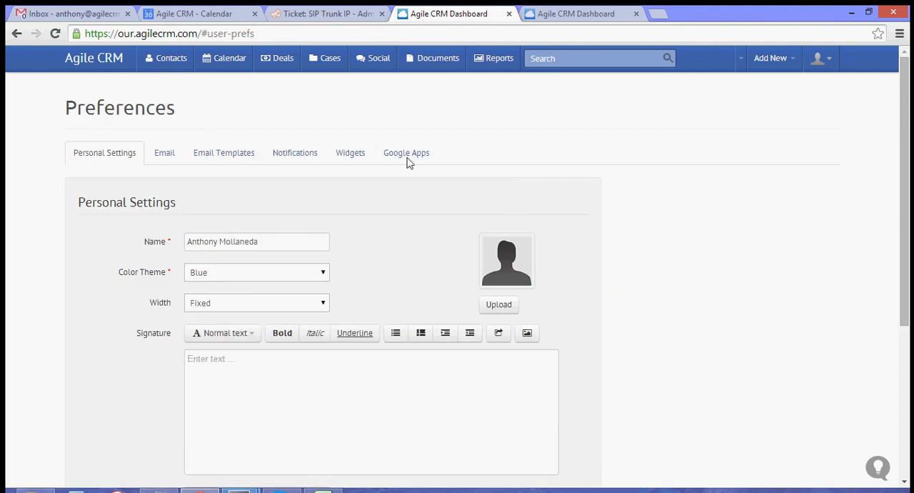
pyautogui.click(405, 152)
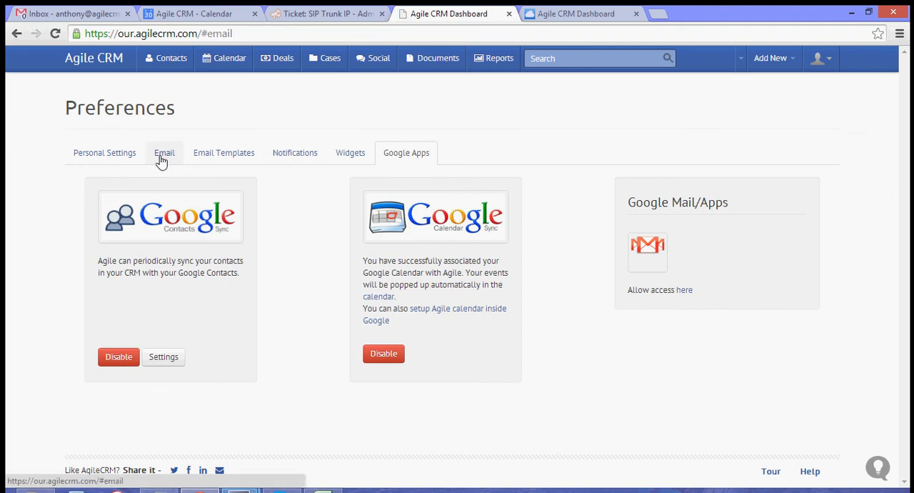
# Step: Authorize Google Mail access from the Email preferences 'here' link
pyautogui.click(164, 152)
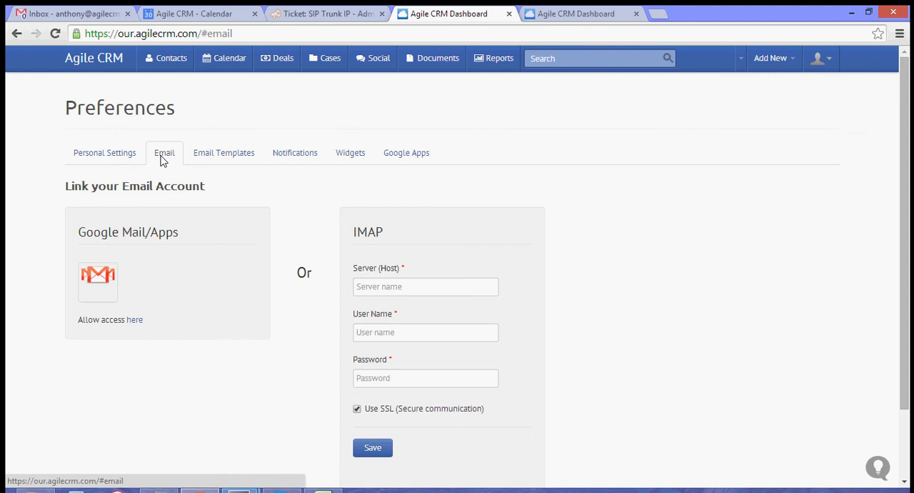
pyautogui.moveTo(416, 157)
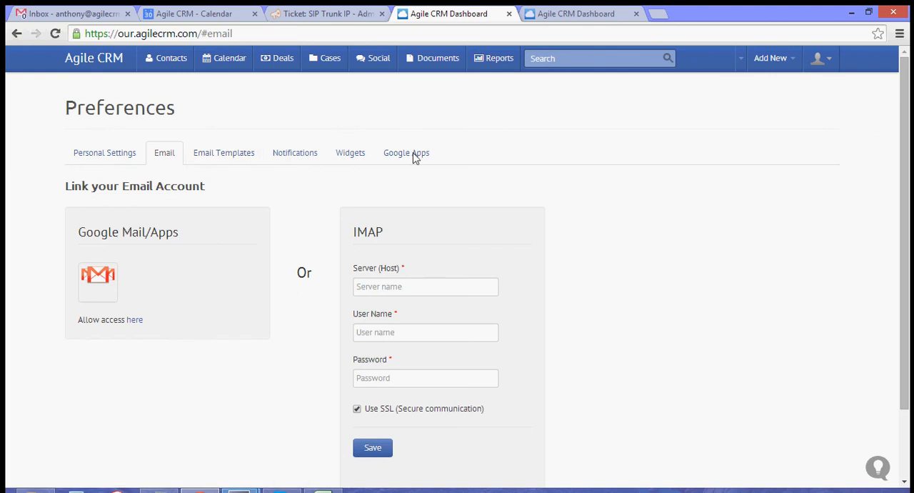
pyautogui.moveTo(134, 319)
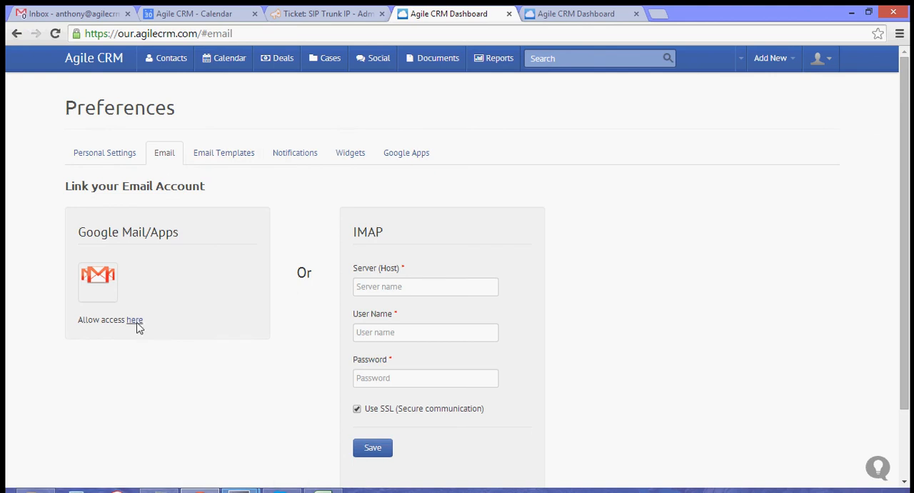
pyautogui.moveTo(141, 332)
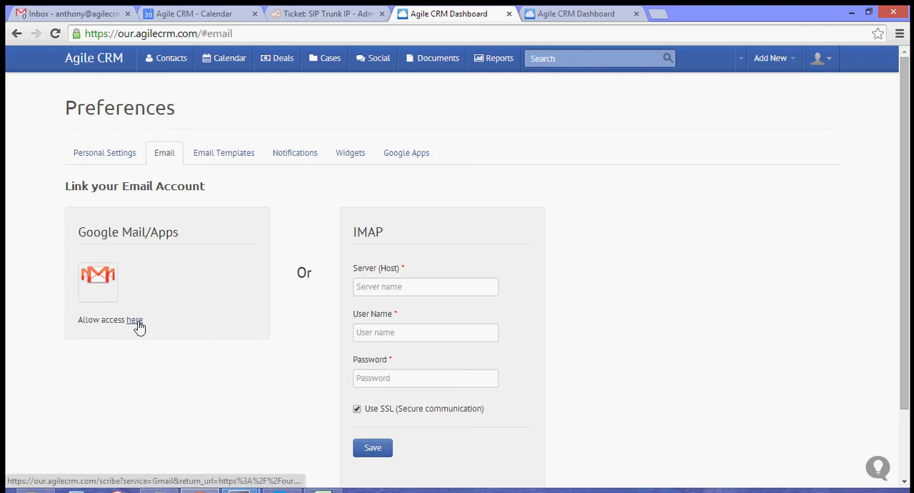
pyautogui.click(135, 319)
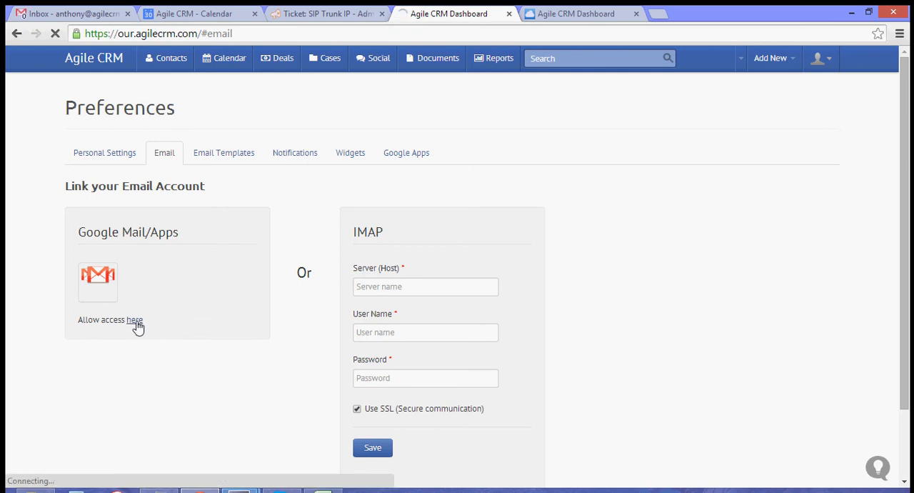
pyautogui.click(135, 319)
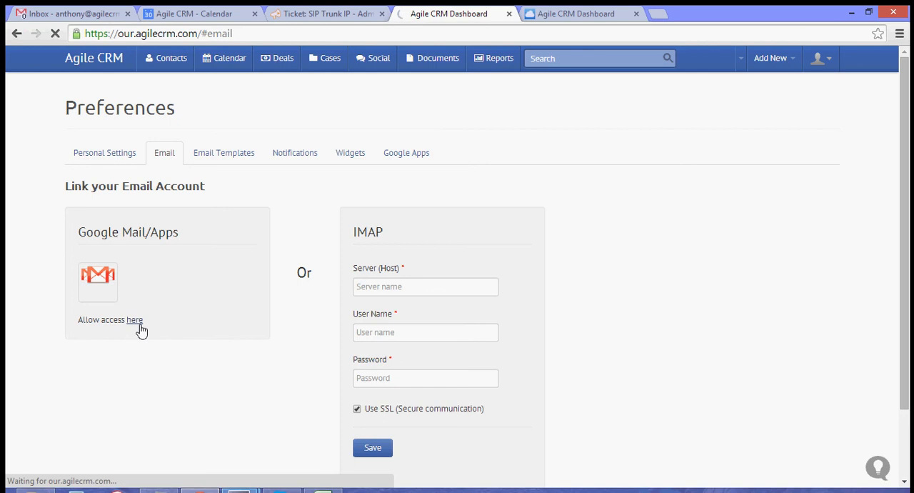
pyautogui.click(134, 319)
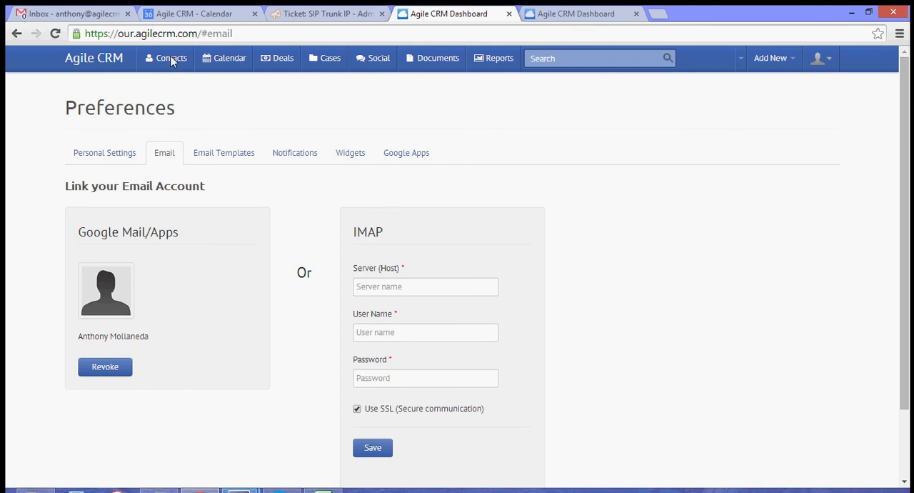
pyautogui.click(171, 58)
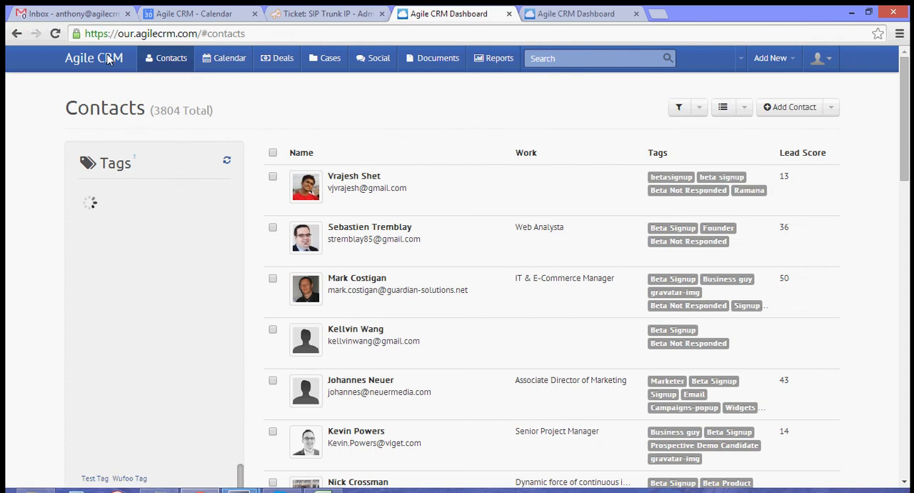
pyautogui.click(94, 57)
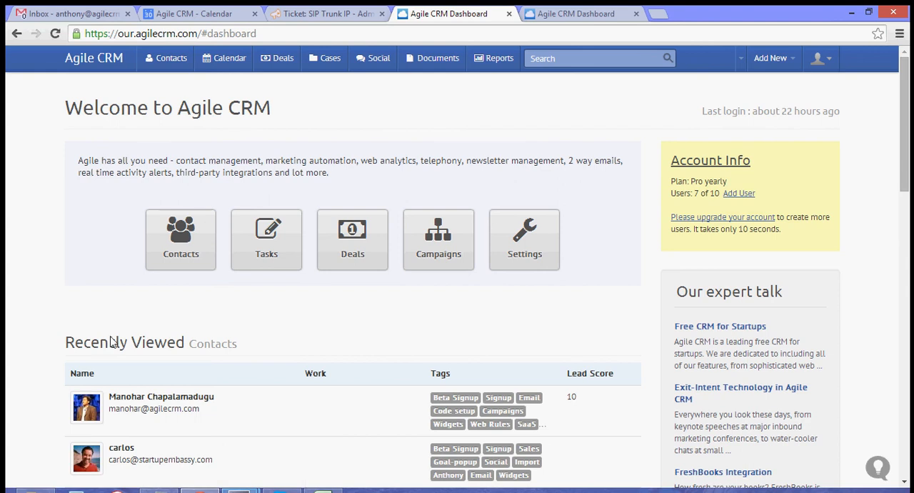
pyautogui.scroll(-3)
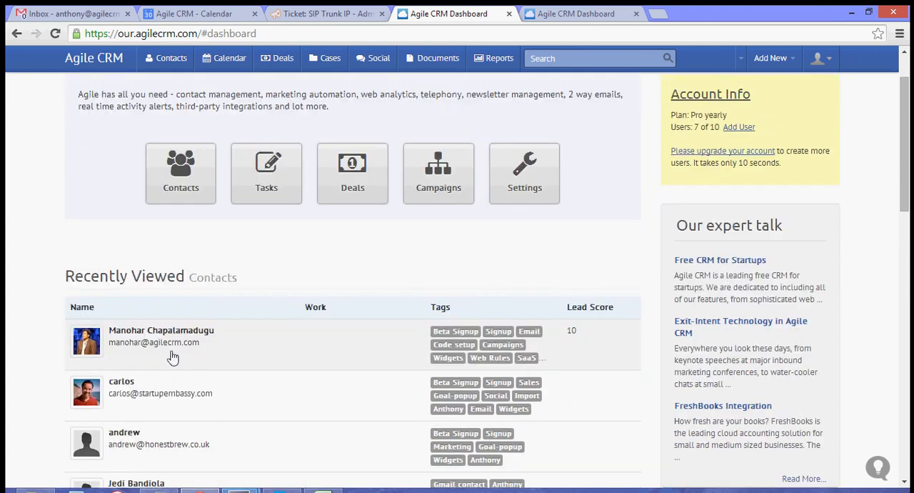
pyautogui.click(160, 330)
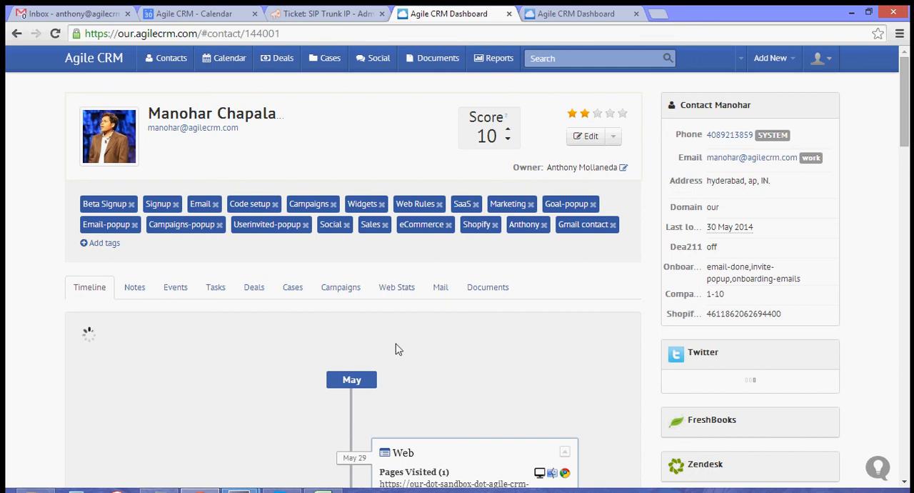
pyautogui.moveTo(441, 293)
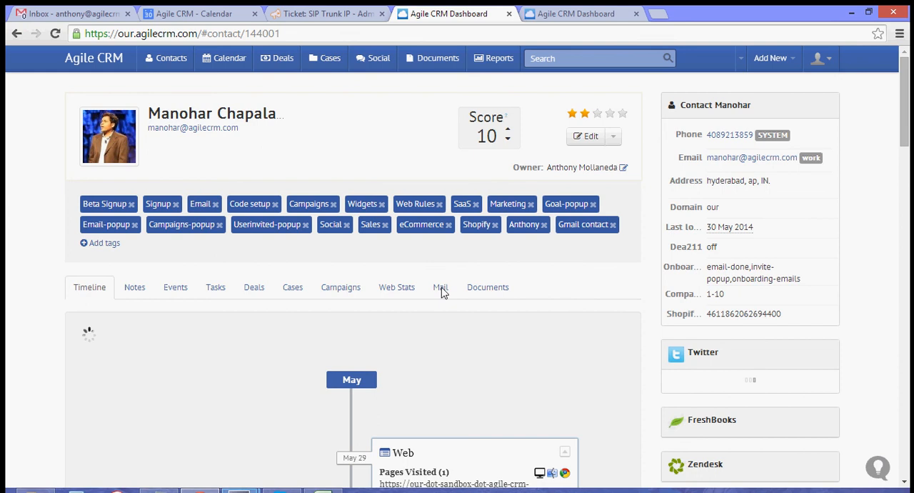
# Step: Open Manohar's Mail tab to list his synced email conversations
pyautogui.click(439, 287)
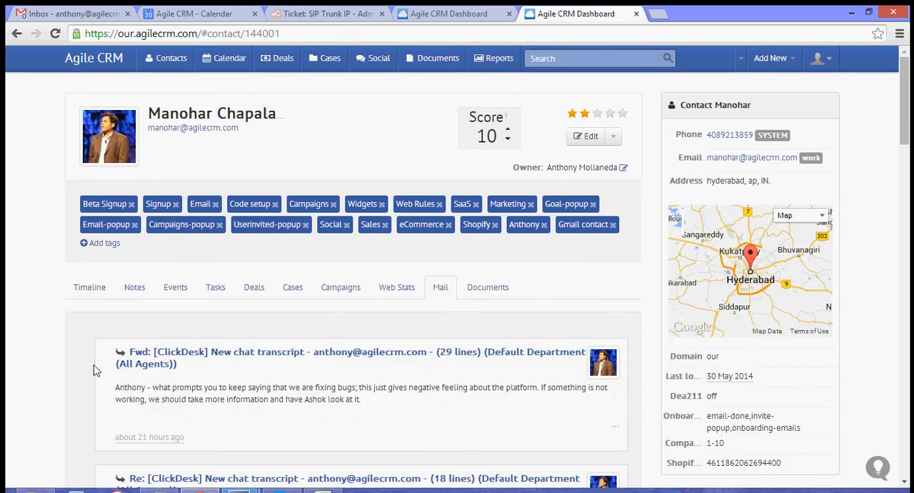
pyautogui.moveTo(100, 369)
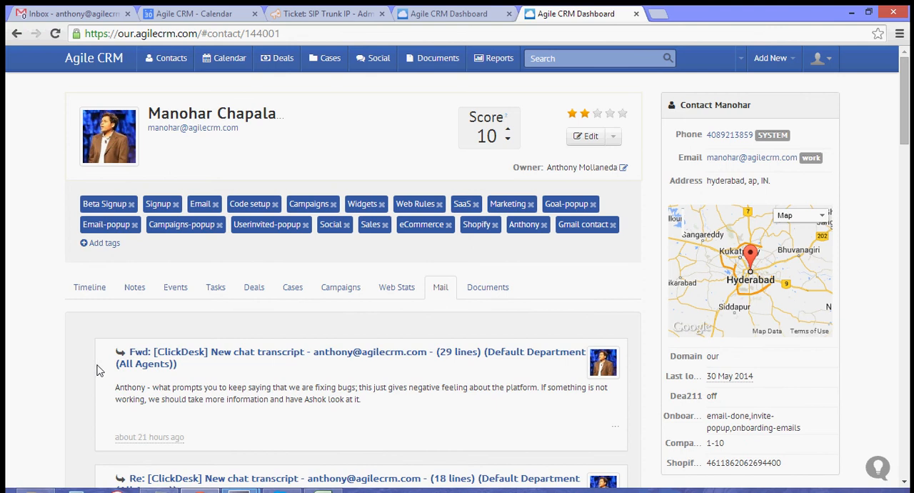
pyautogui.moveTo(277, 169)
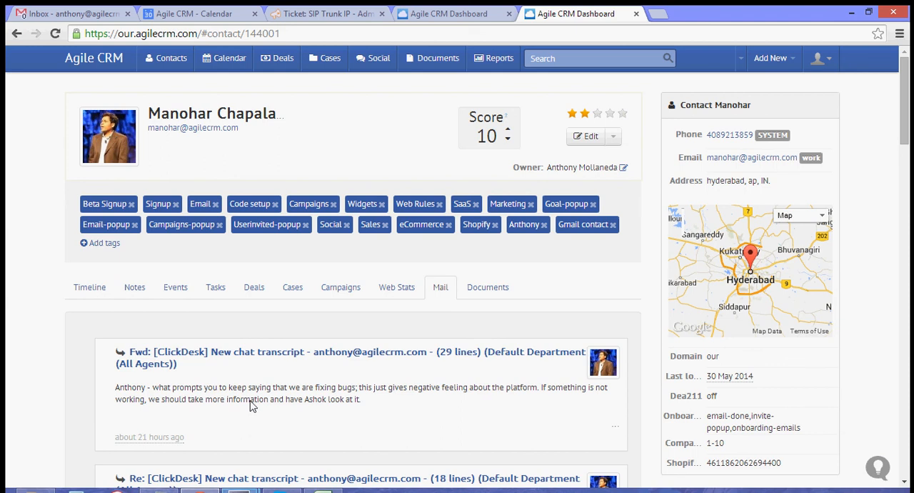
pyautogui.moveTo(482, 431)
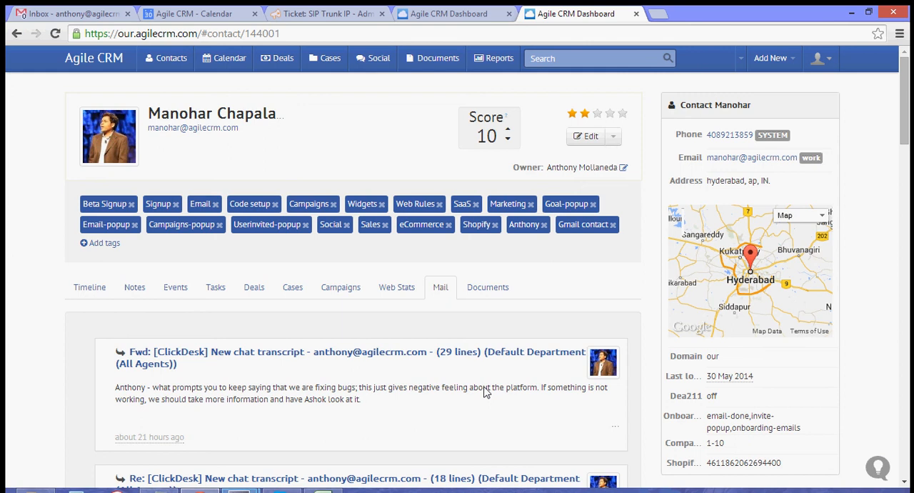
pyautogui.moveTo(577, 381)
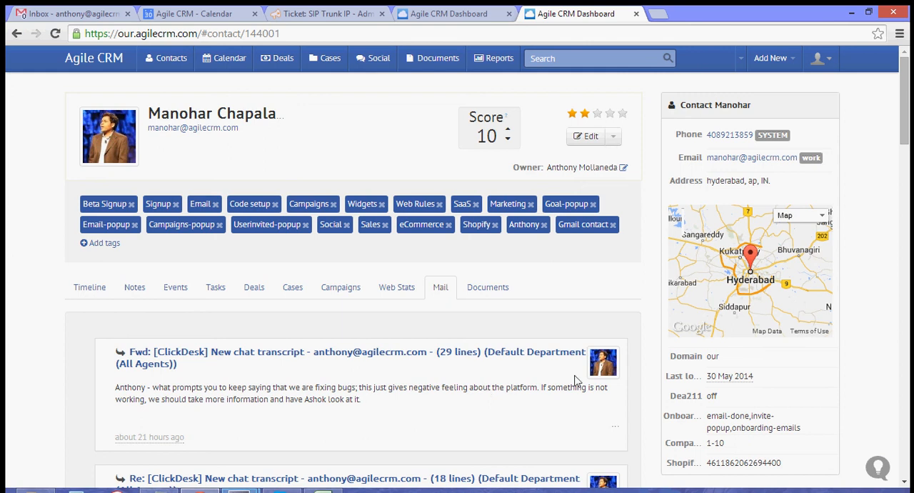
pyautogui.moveTo(486, 385)
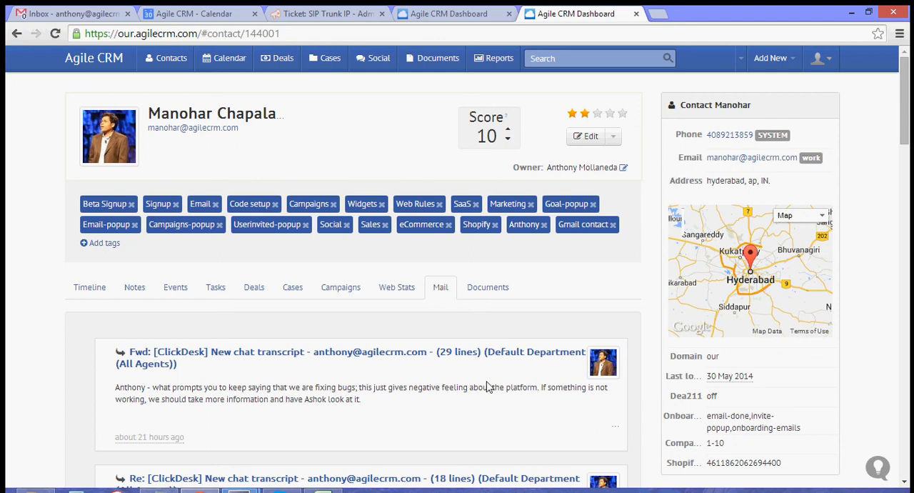
pyautogui.moveTo(339, 489)
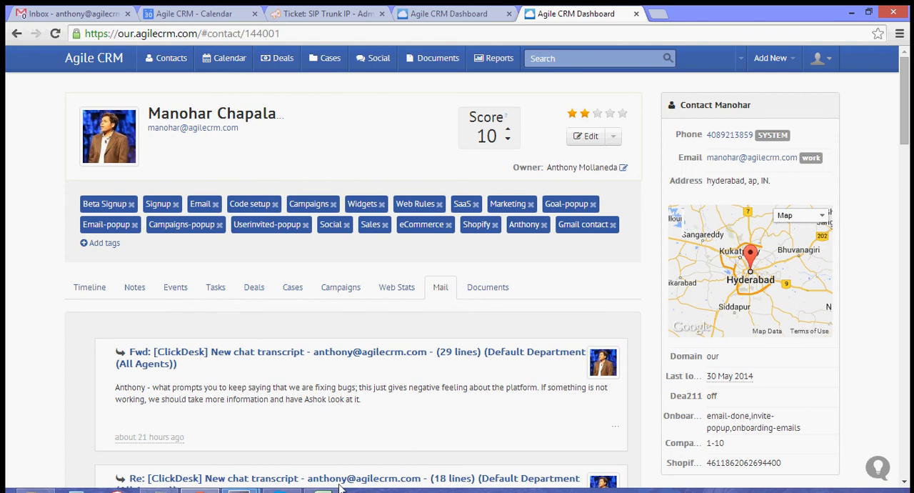